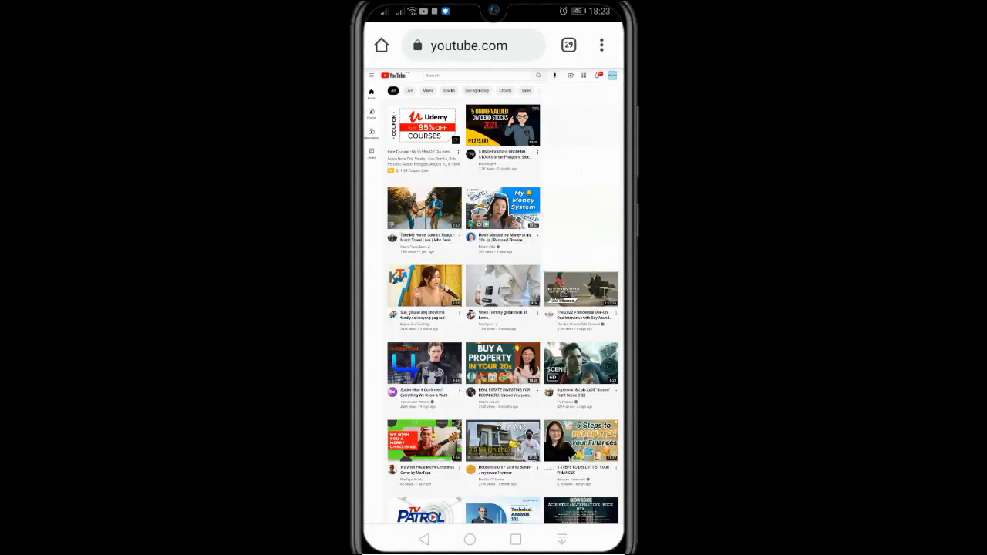
Go to your own Music Pal channel page from the account menu
click(611, 74)
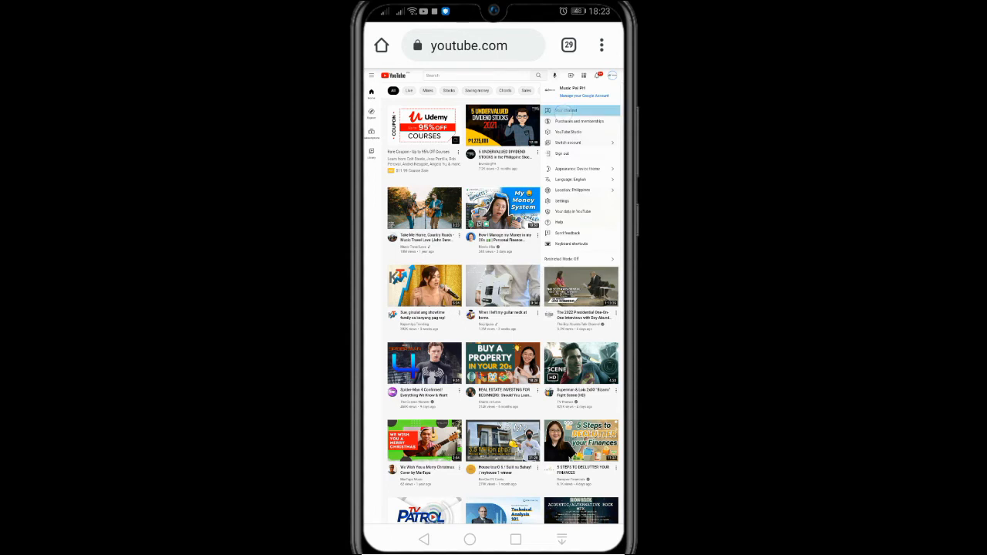
click(565, 111)
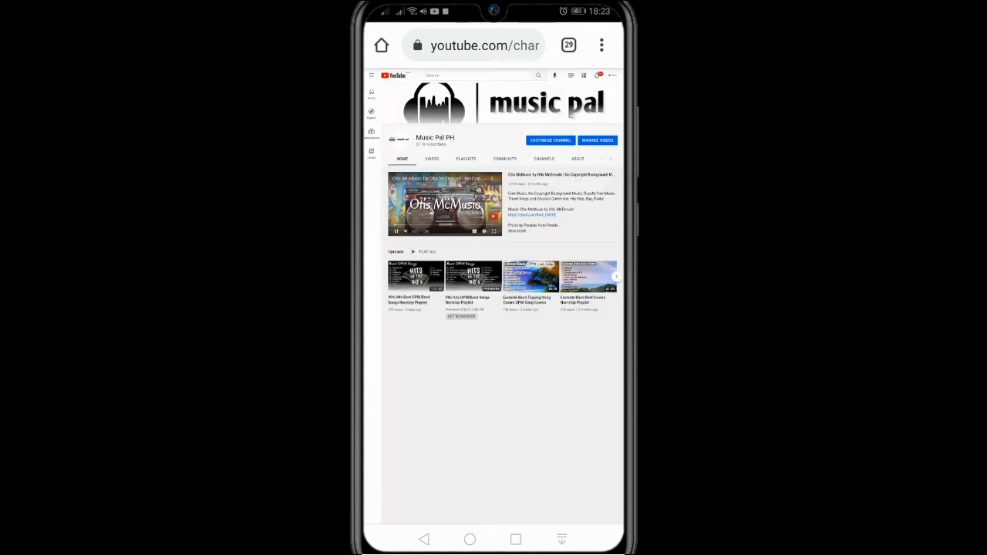
In Customize channel Basic info, add a custom URL using the suggested channel-name option
click(549, 139)
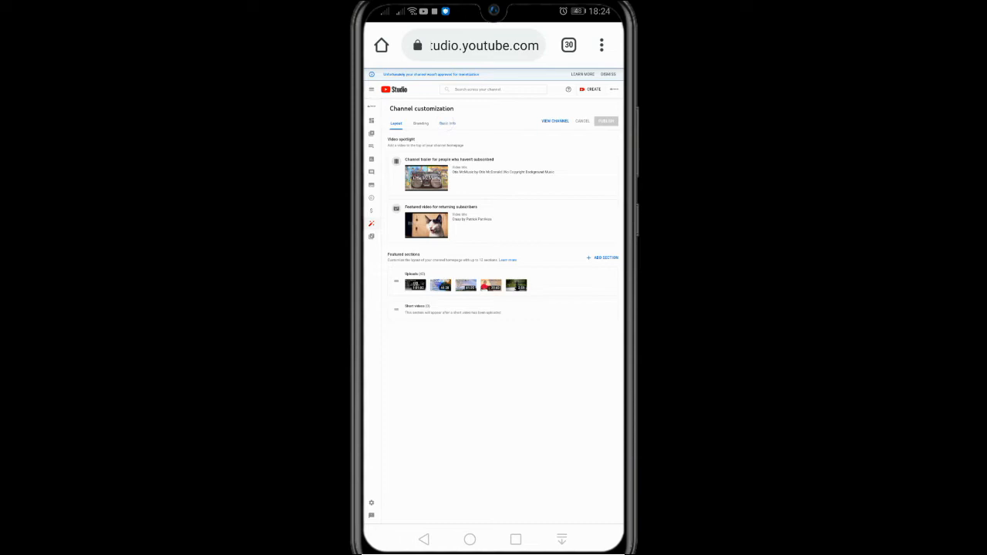
click(447, 123)
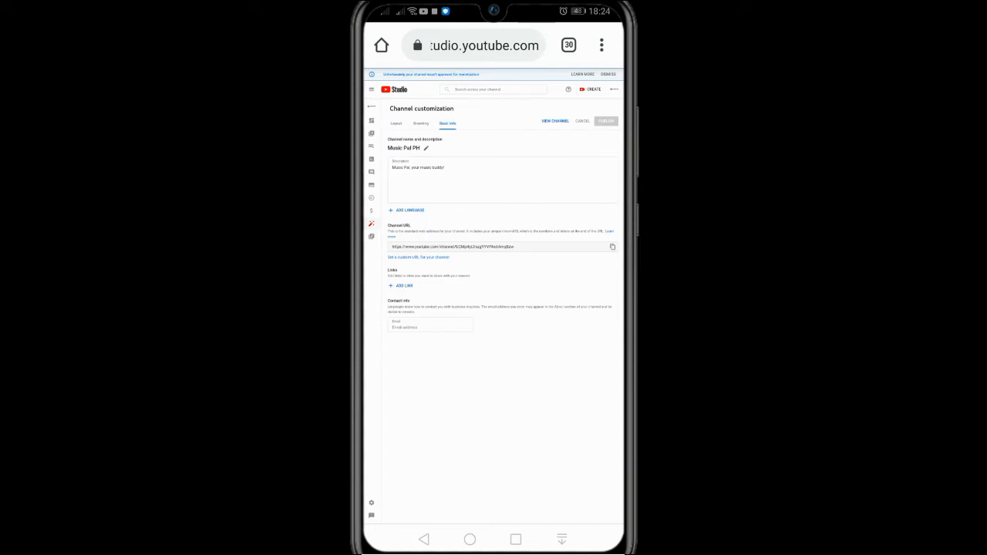
click(416, 257)
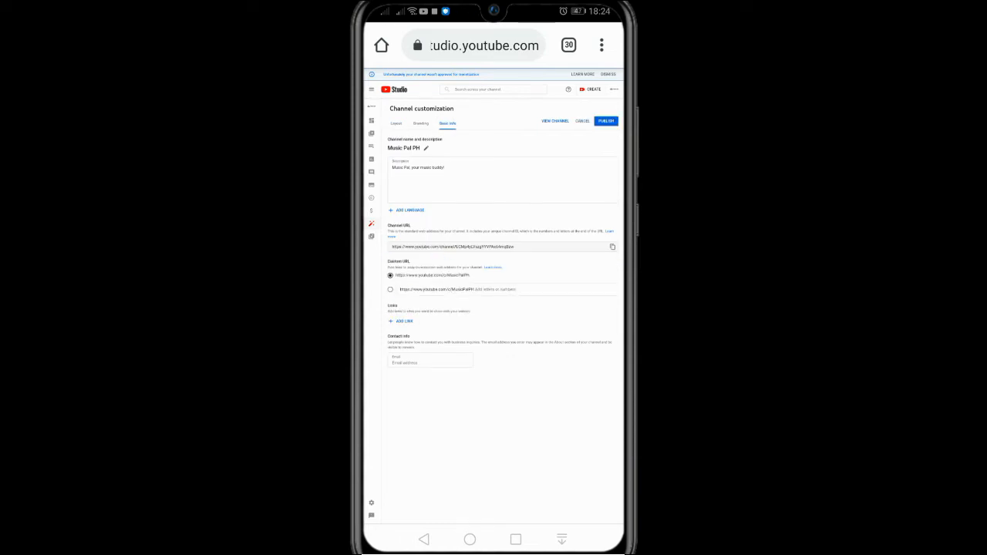
click(392, 290)
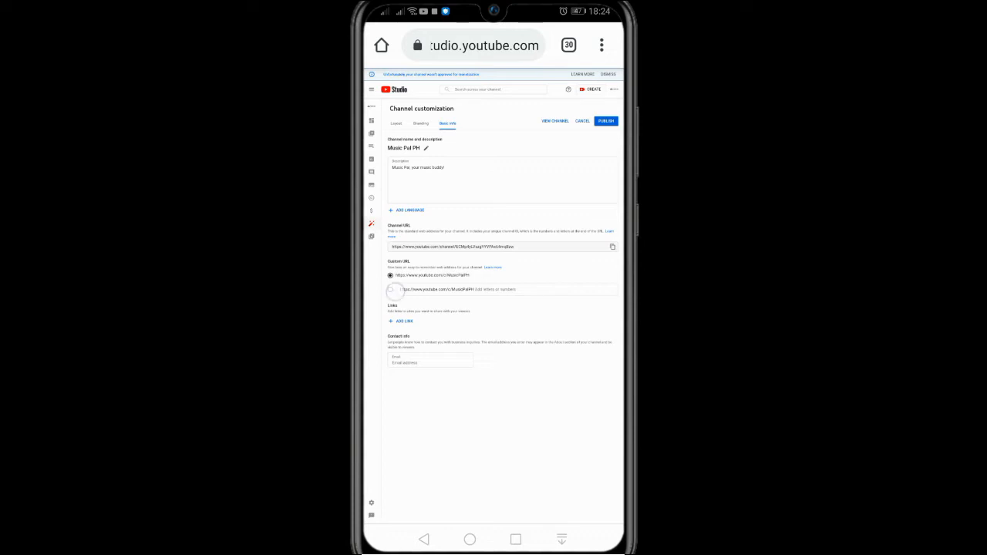